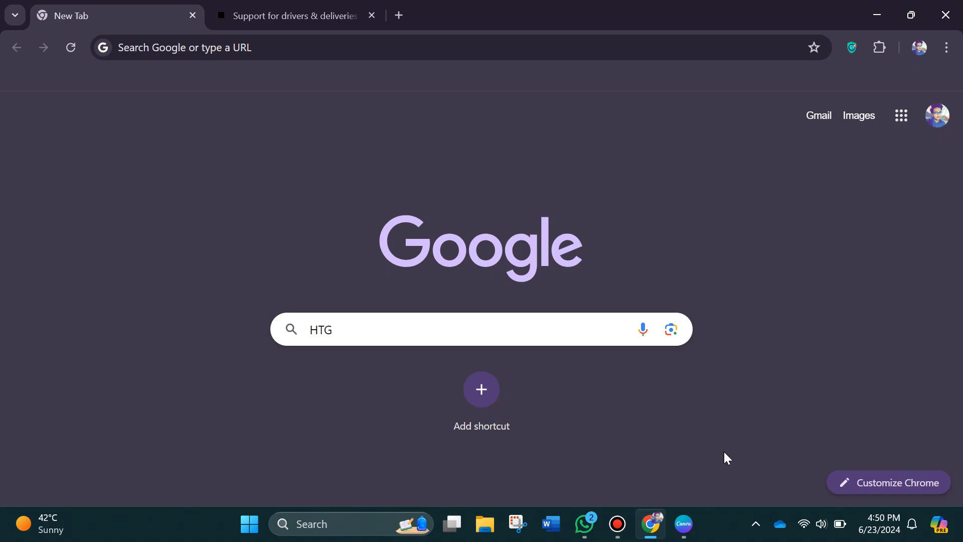
Step: Switch to the 'Support for drivers & deliveries' Uber Help tab
{"action": "left_click", "coordinate": [294, 15]}
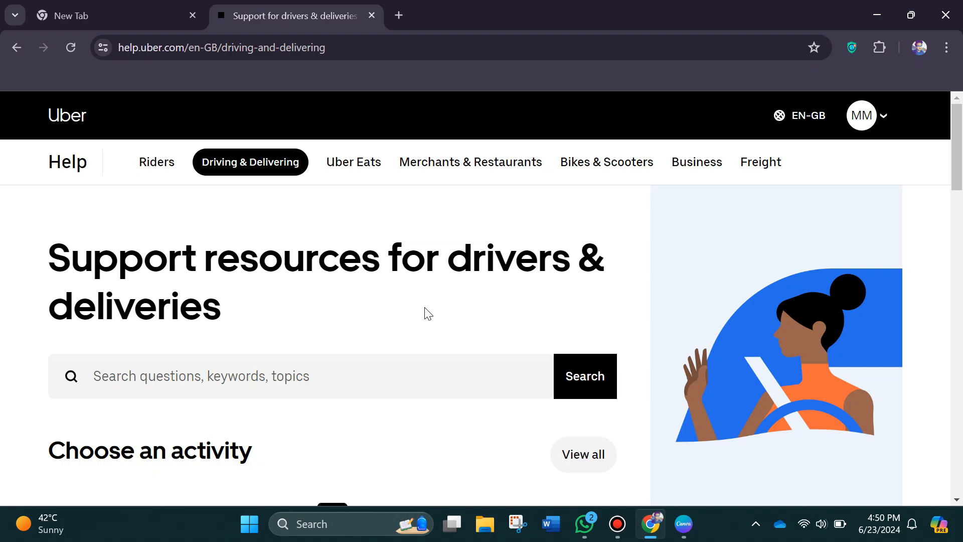
Step: Navigate through All topics to Account & app, then Updating your vehicle
{"action": "scroll", "scroll_direction": "down", "scroll_amount": 3}
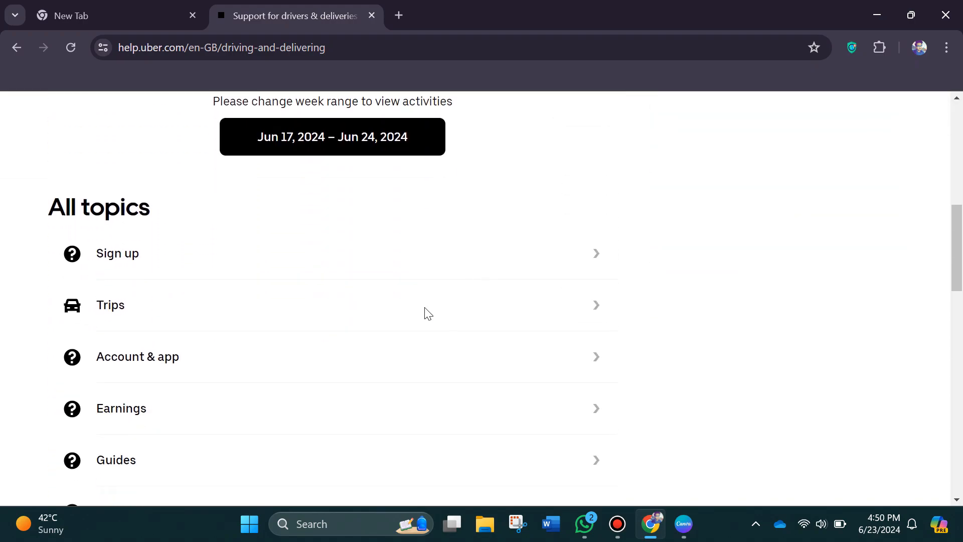
{"action": "scroll", "scroll_direction": "down", "scroll_amount": 3}
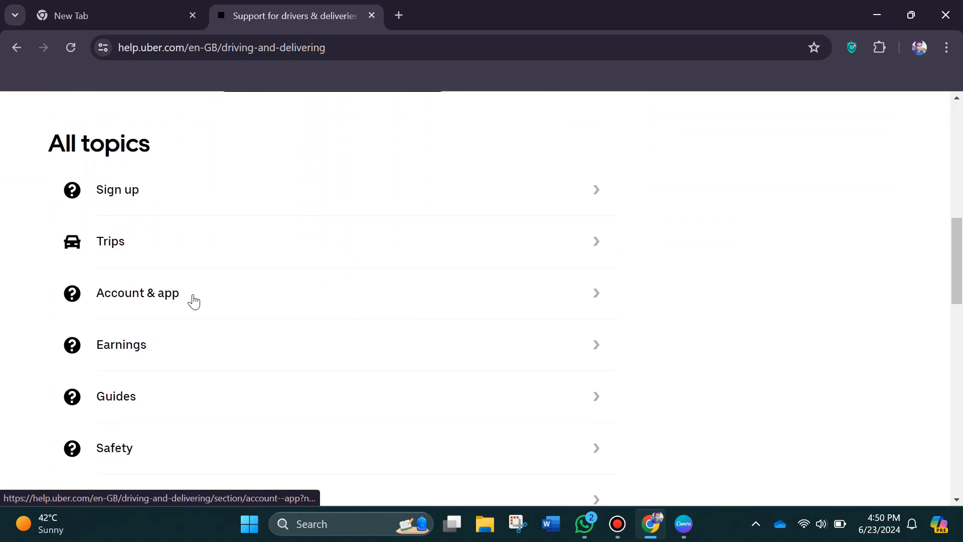
{"action": "left_click", "coordinate": [137, 293]}
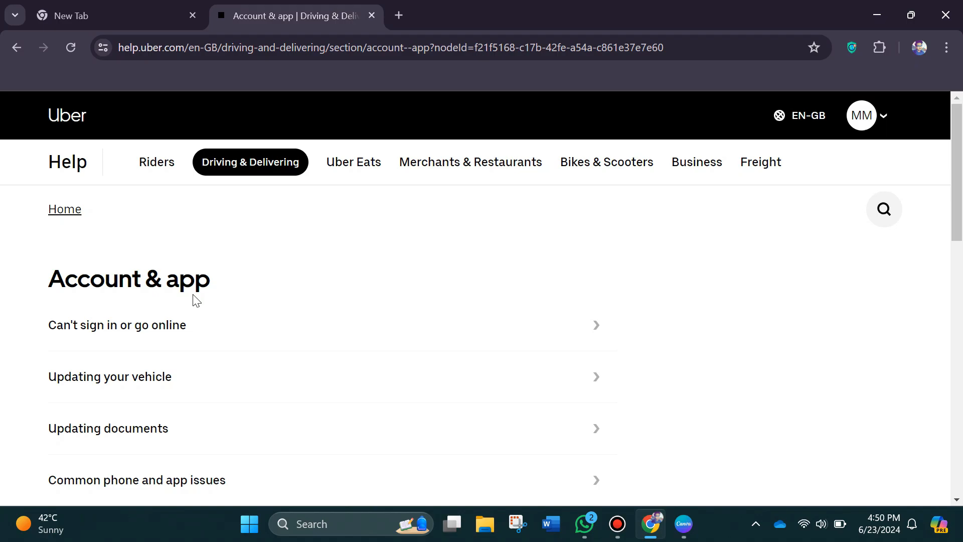
{"action": "scroll", "scroll_direction": "down", "scroll_amount": 3}
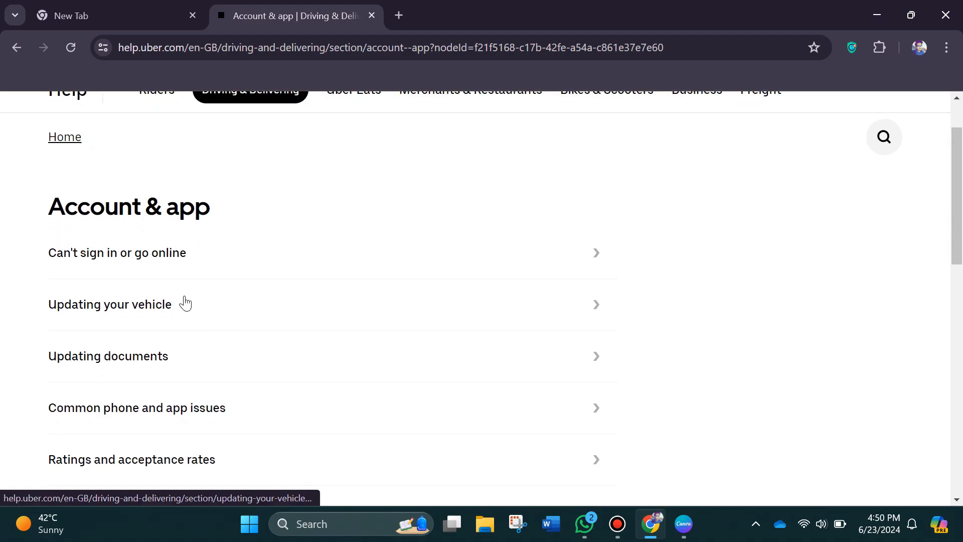
{"action": "left_click", "coordinate": [110, 303]}
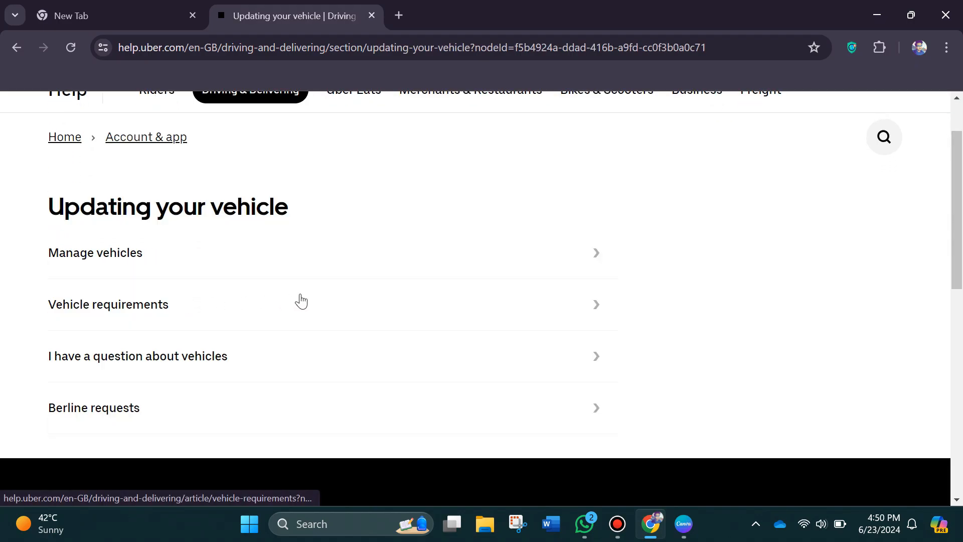
Step: Under Manage vehicles, choose 'Delete a vehicle from my account' and select Uber Other
{"action": "left_click", "coordinate": [94, 252]}
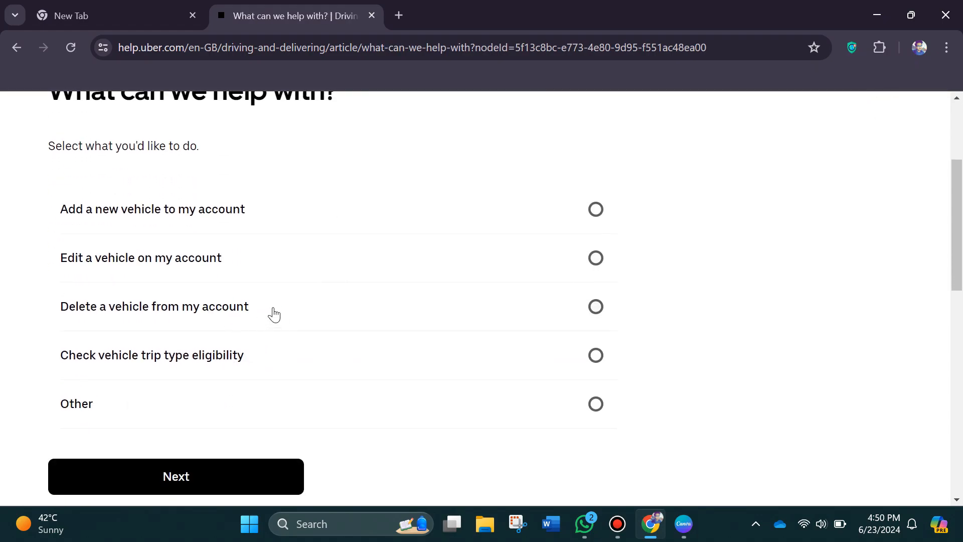
{"action": "left_click", "coordinate": [595, 306]}
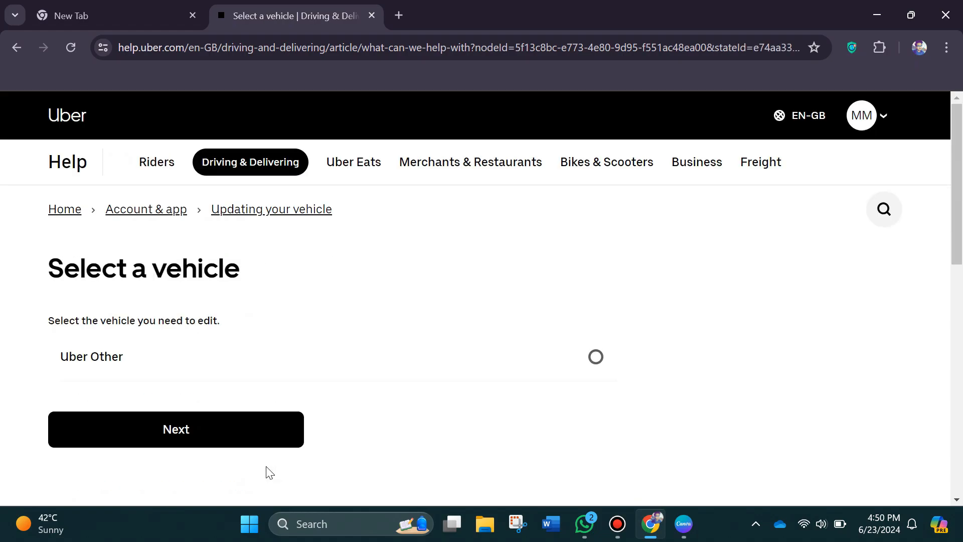
{"action": "left_click", "coordinate": [595, 356]}
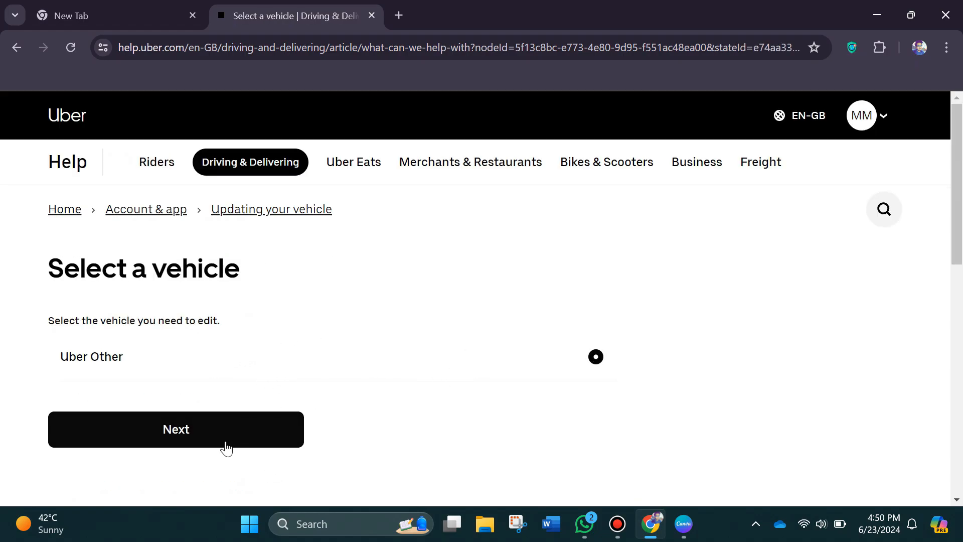